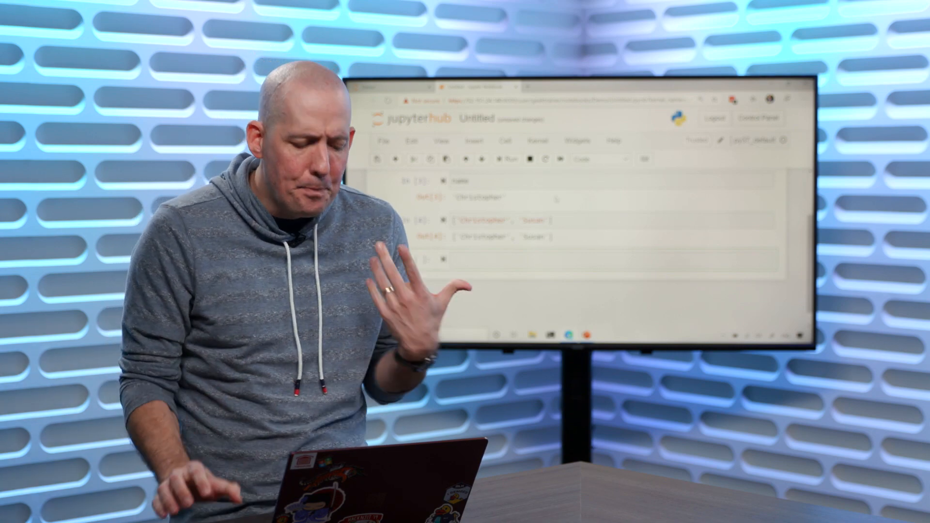
Step: Change the empty cell below the 'Christopher', 'Susan' output to Markdown via Cell > Cell Type
click(320, 119)
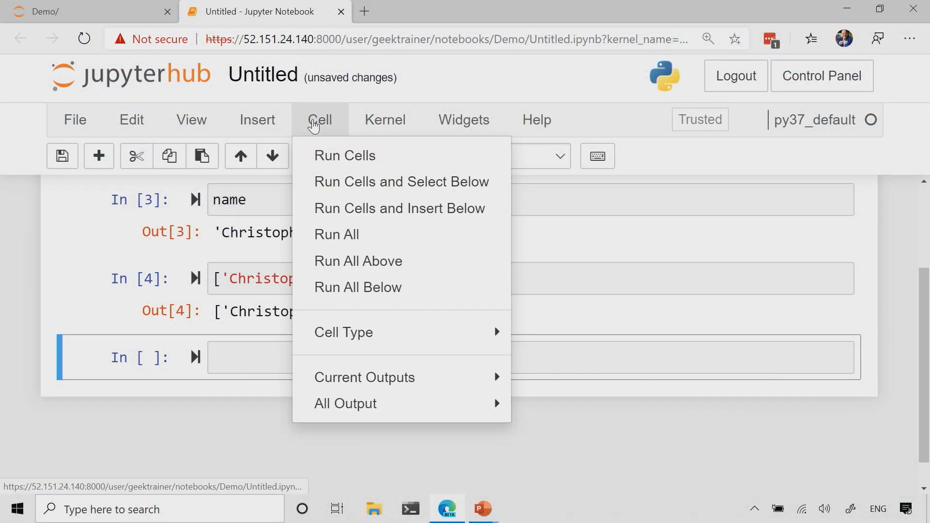
mouse_move(343, 332)
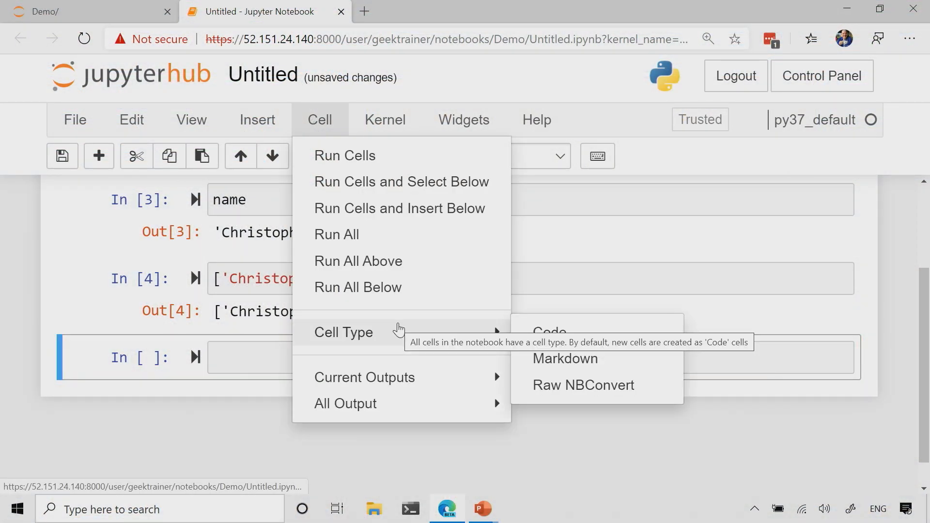
click(564, 358)
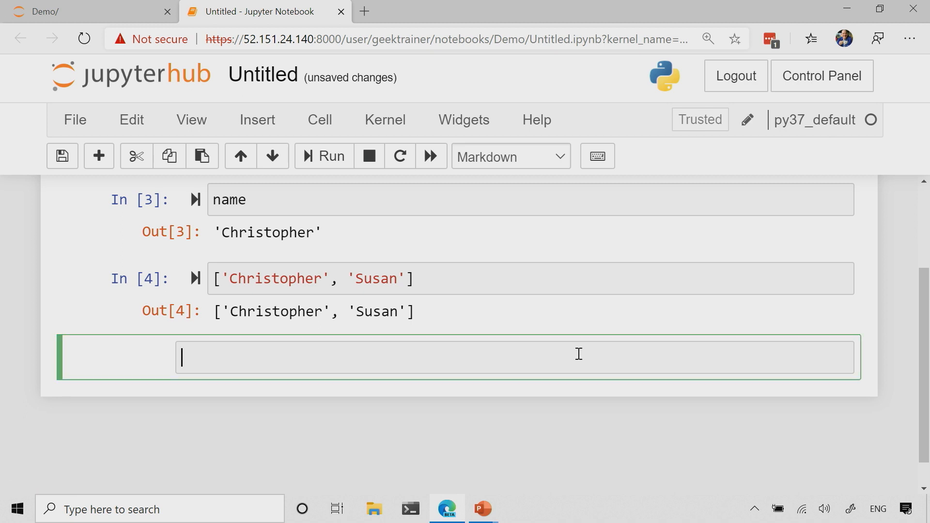
mouse_move(554, 407)
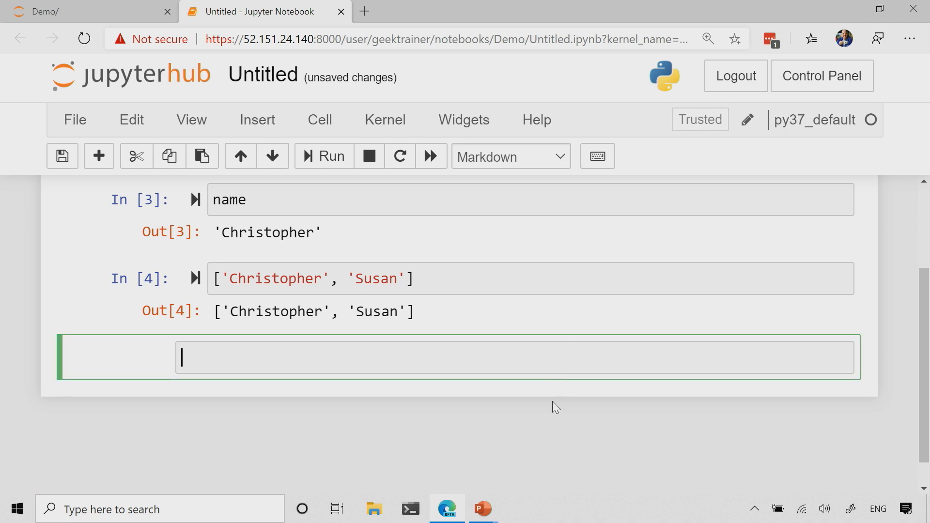
Step: Type the '# Hello, world!' heading in the Markdown cell
text(# Hello)
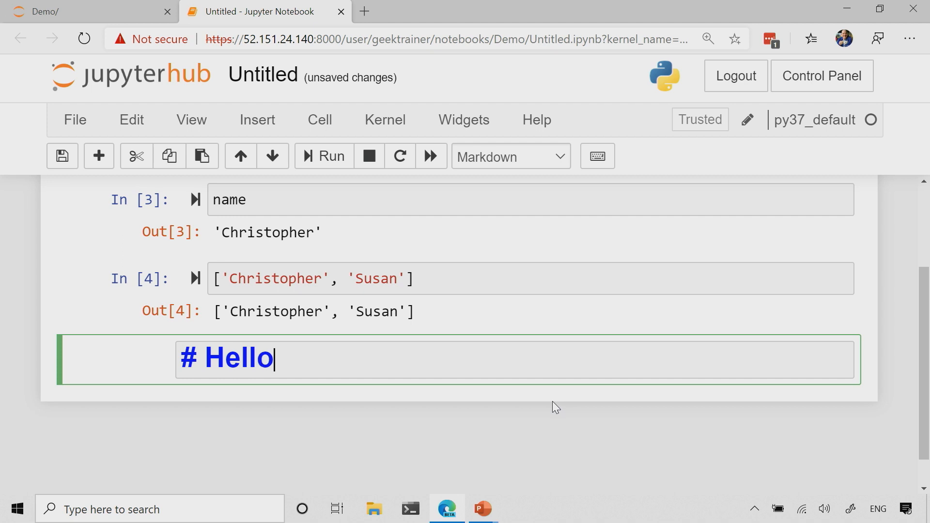
text(, w)
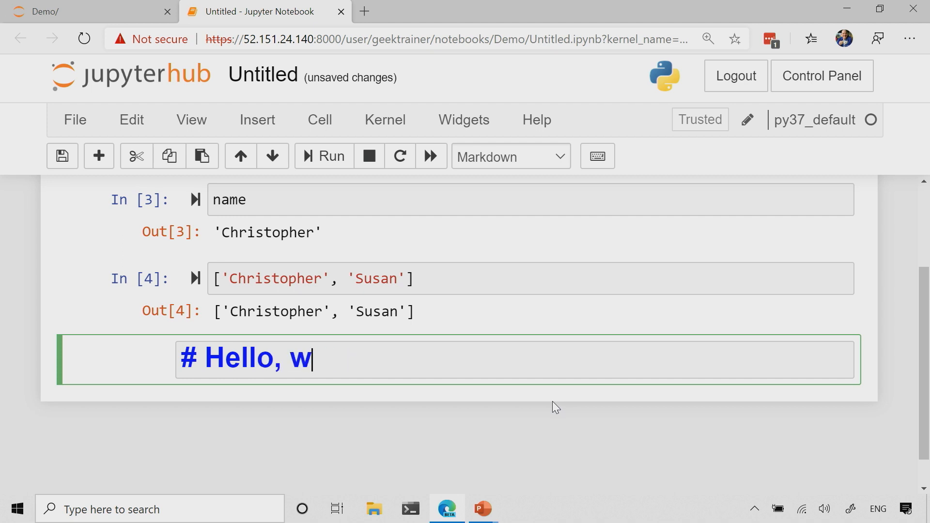
text(orld!)
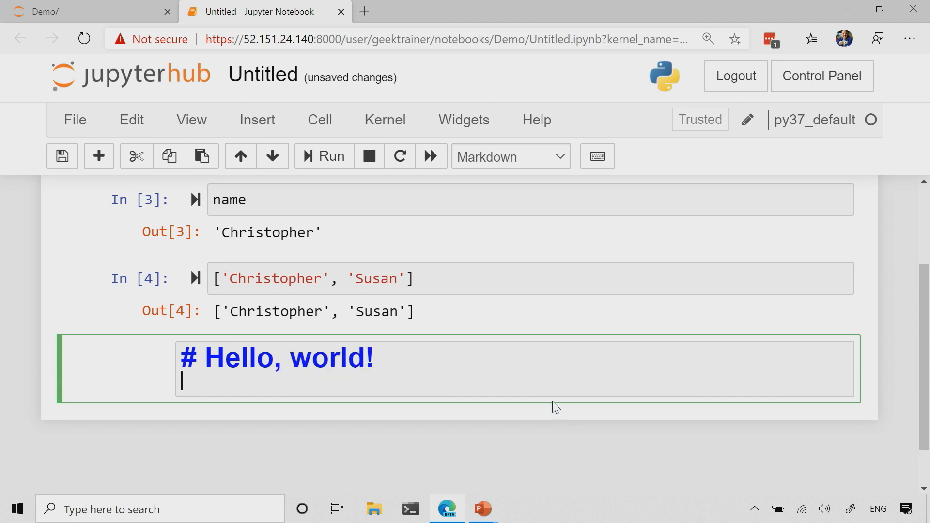
Step: Add the line 'This is a great way to leave myself some notes' below the heading
text(This)
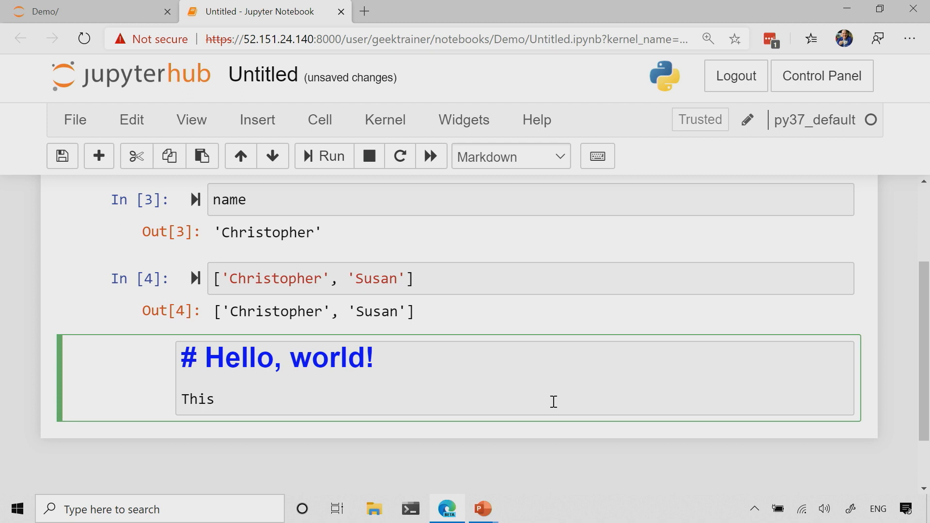
text(is a great)
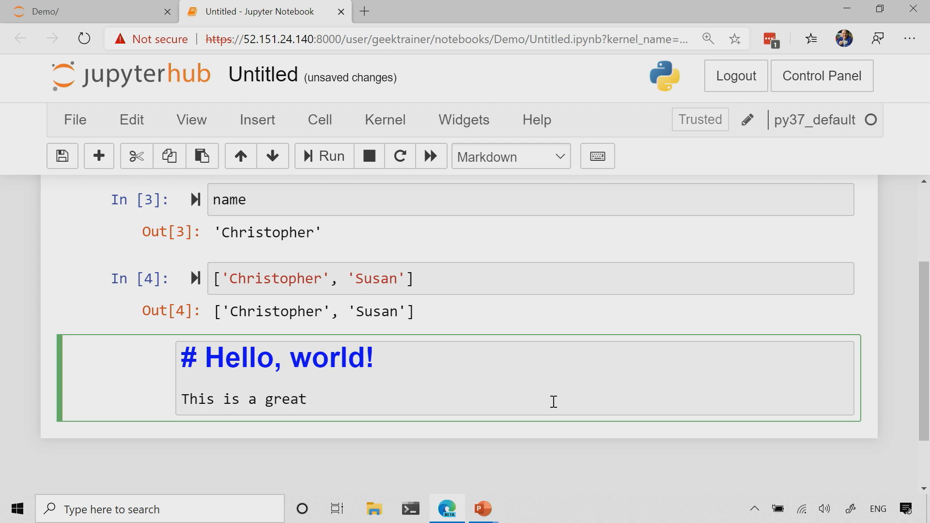
text(way to leave myself)
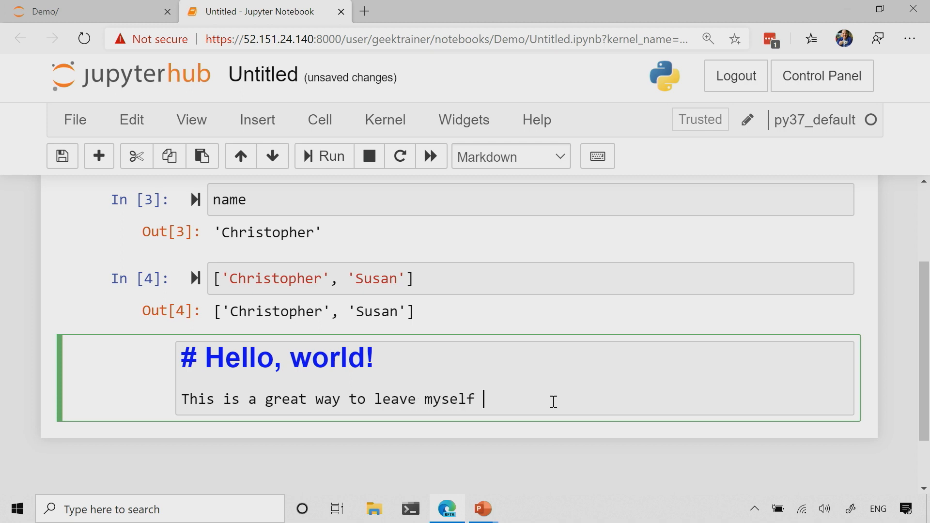
text(some)
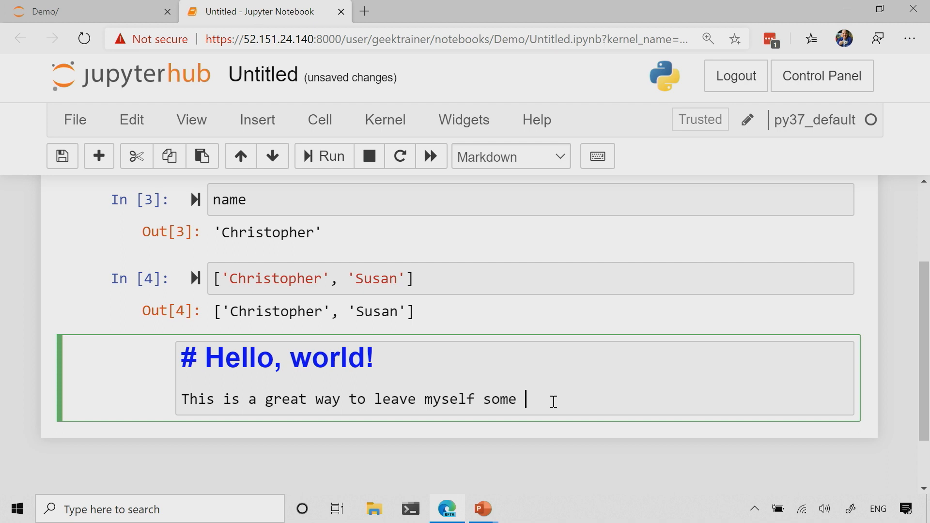
text(notes)
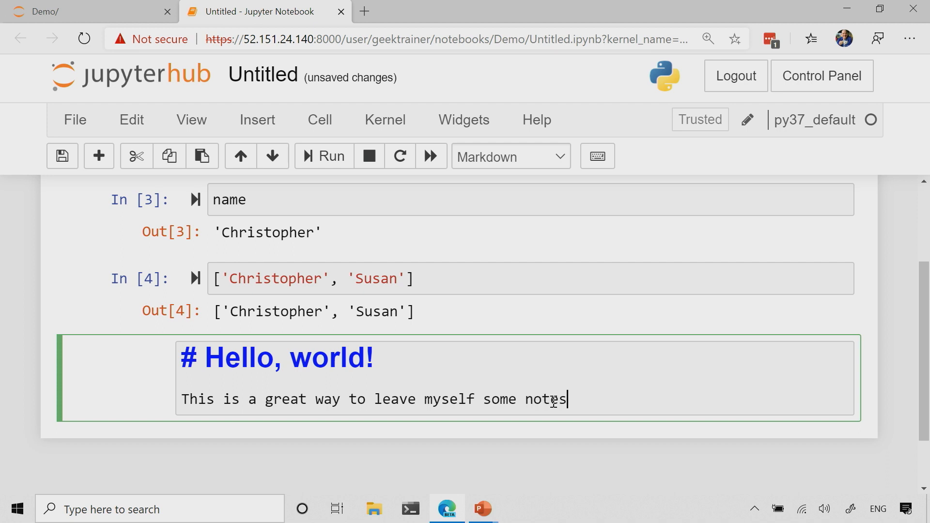